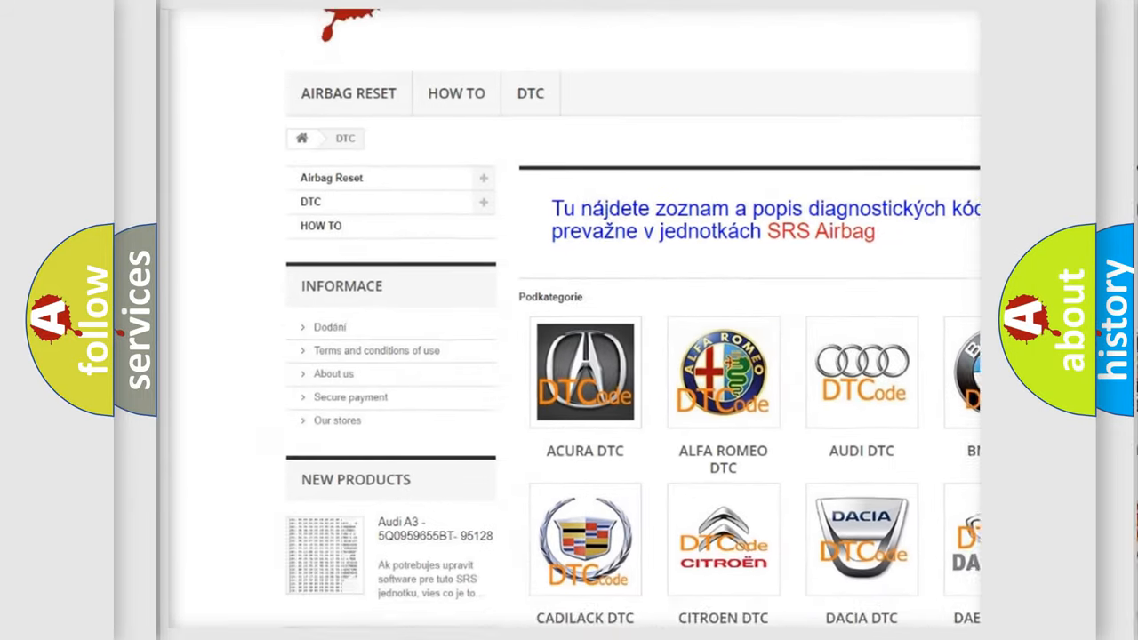
pyautogui.scroll(-3)
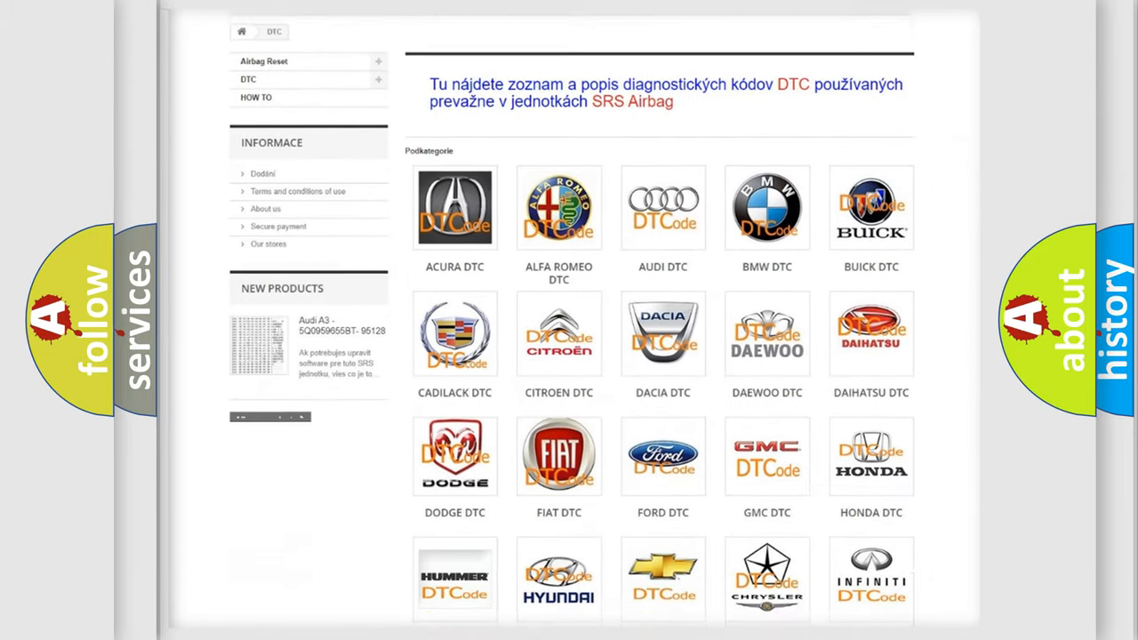
pyautogui.scroll(-3)
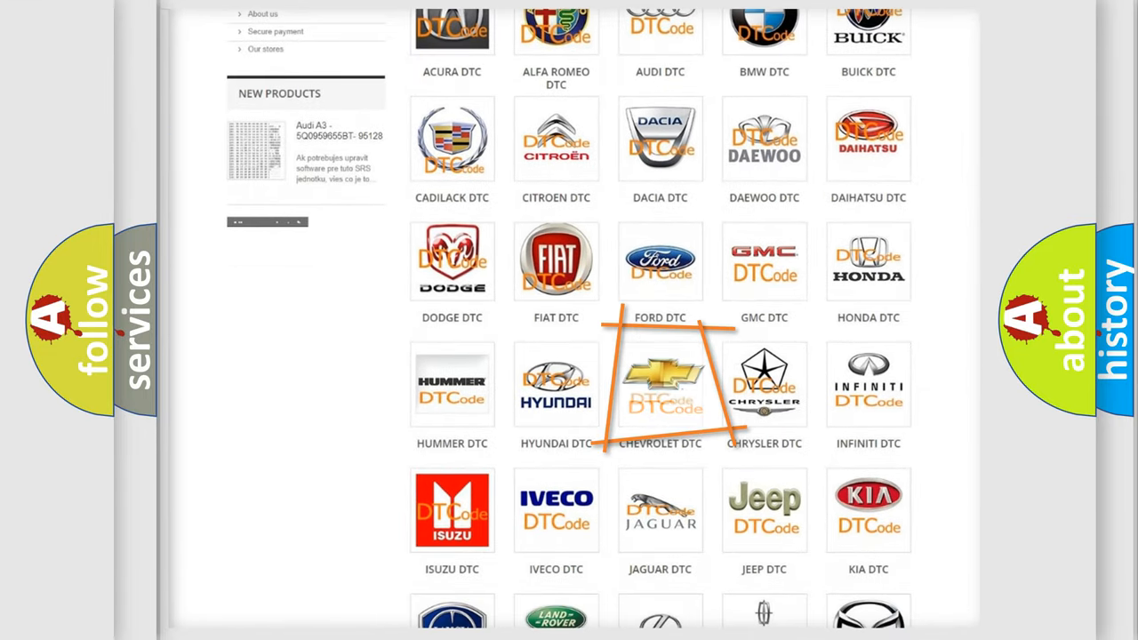